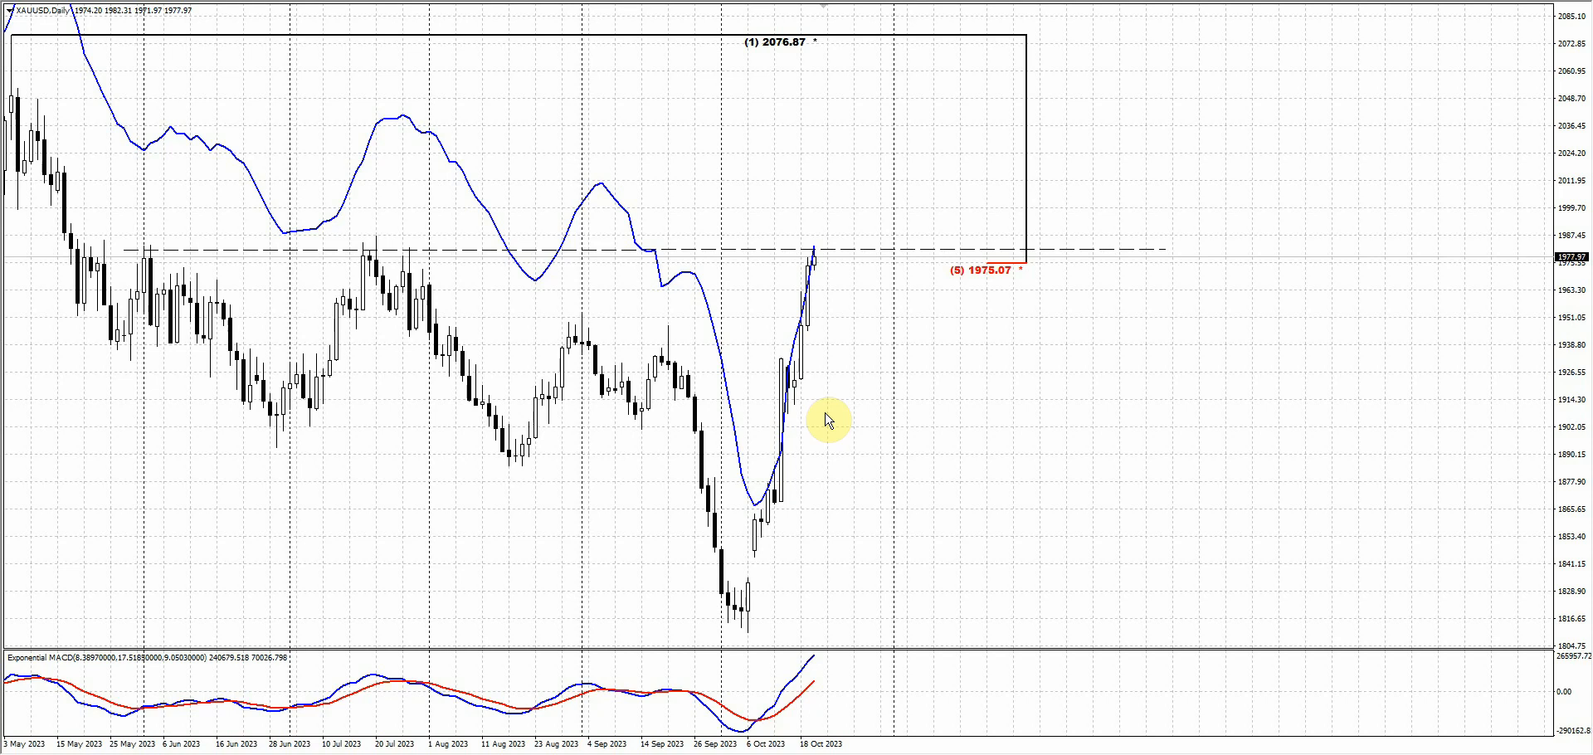
mouse_move(820, 265)
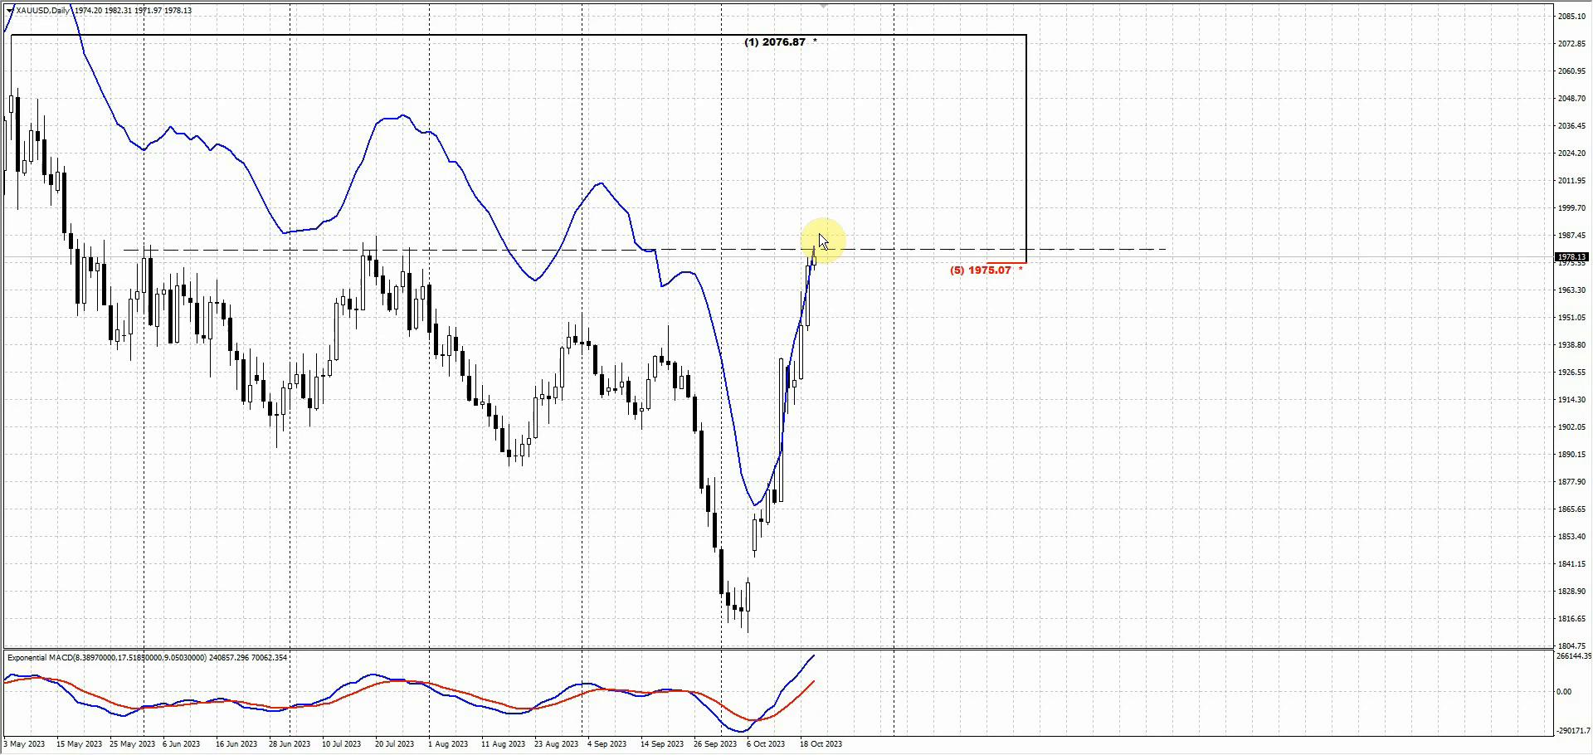
mouse_move(835, 199)
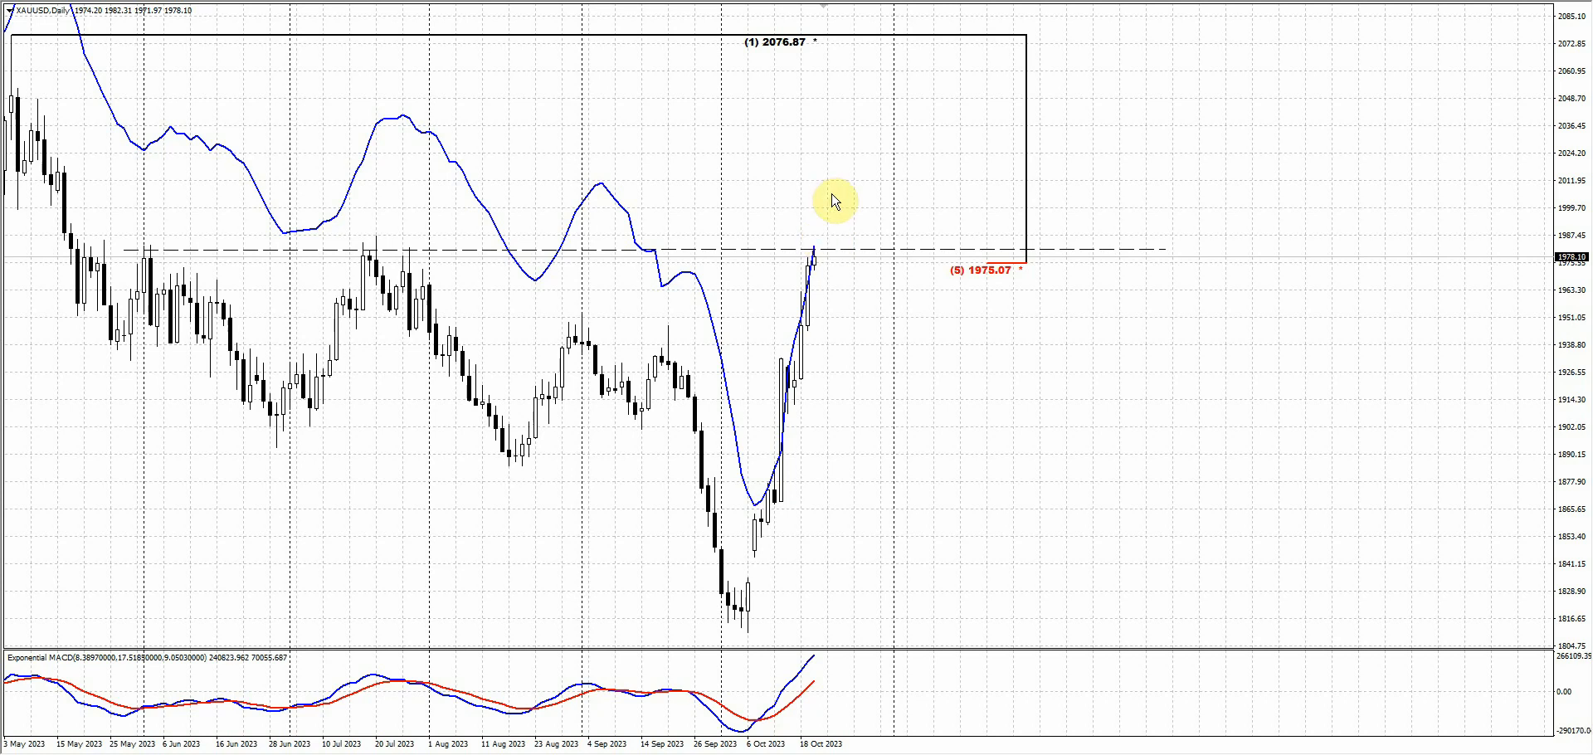
mouse_move(485, 325)
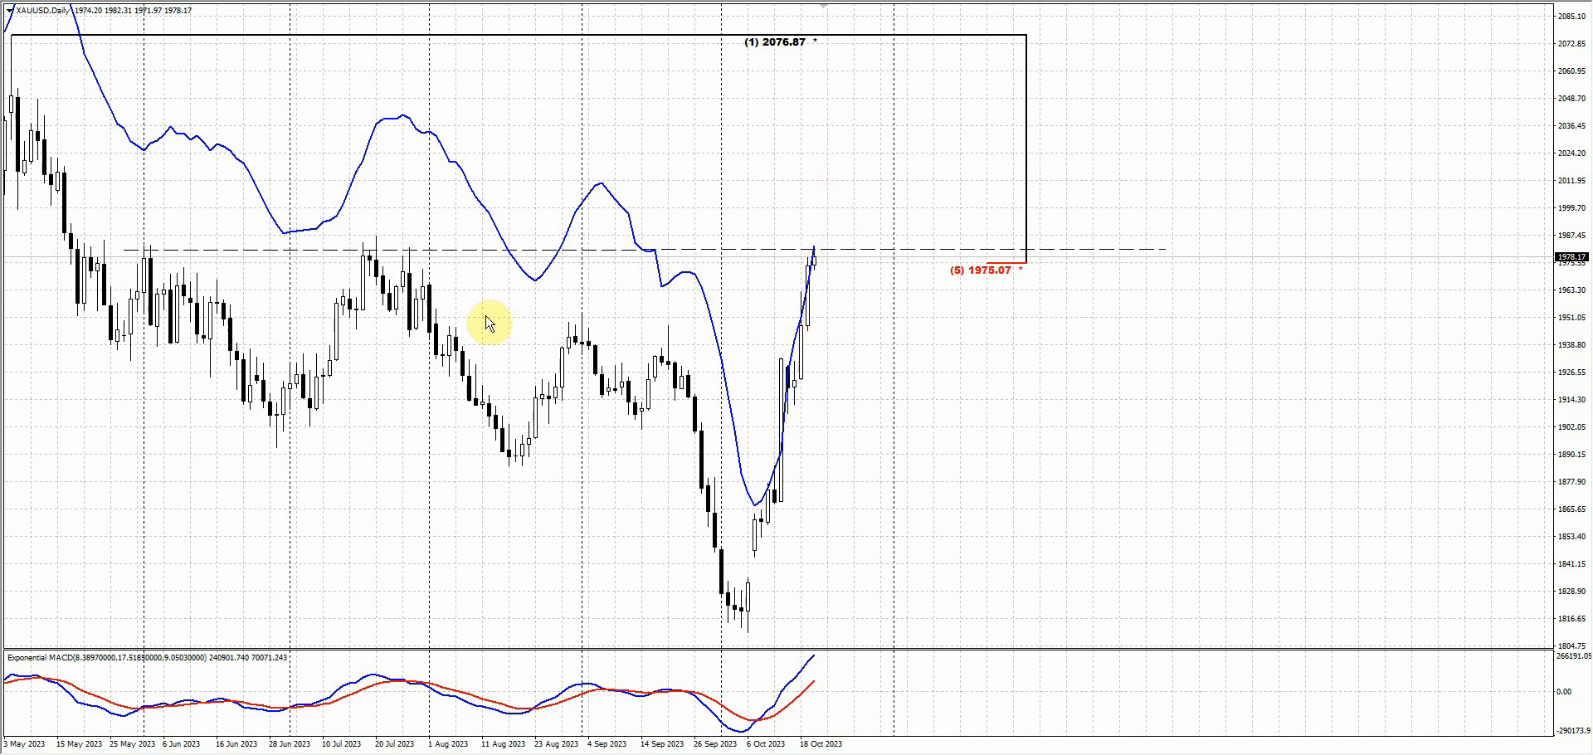
mouse_move(766, 314)
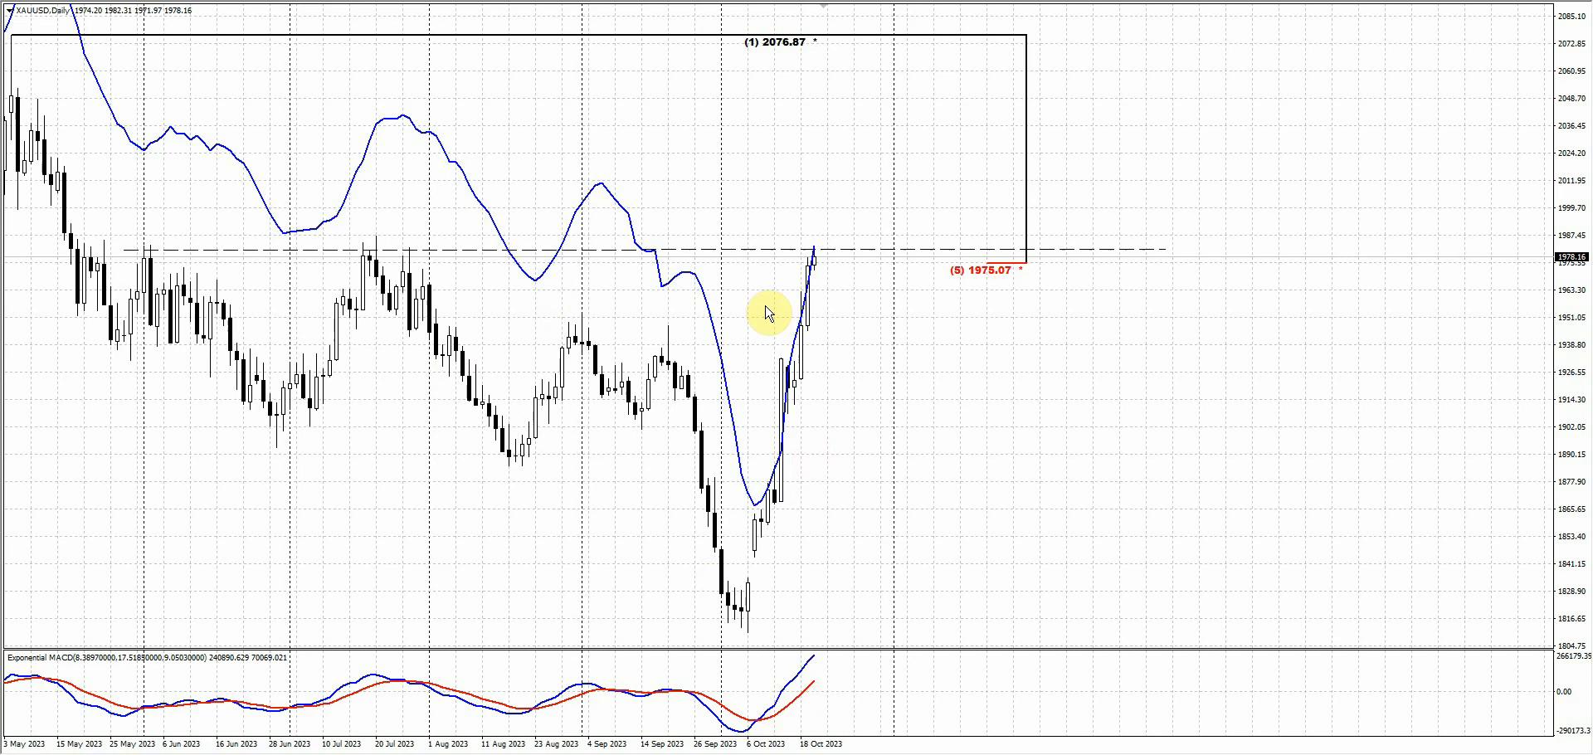
mouse_move(449, 276)
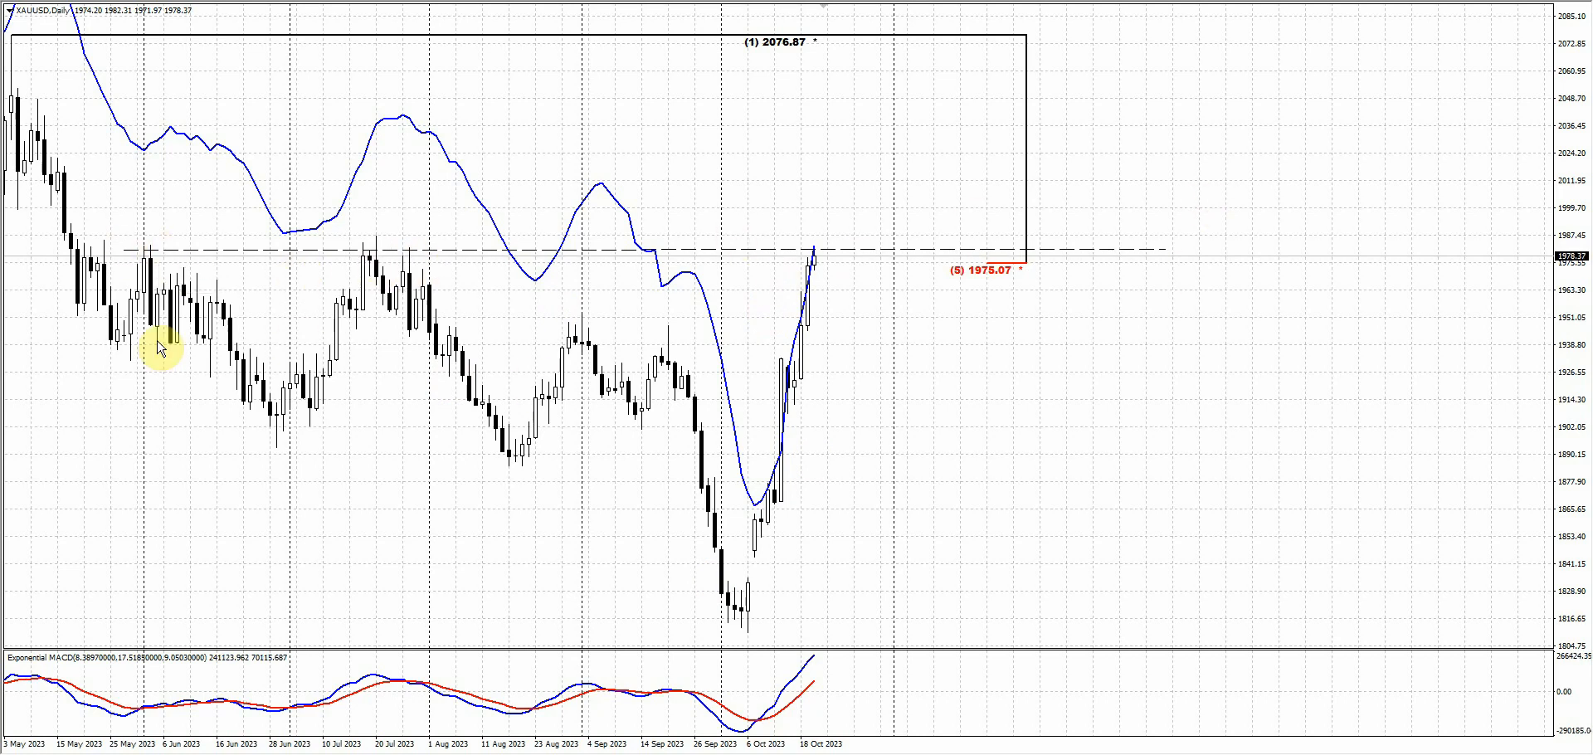
mouse_move(677, 379)
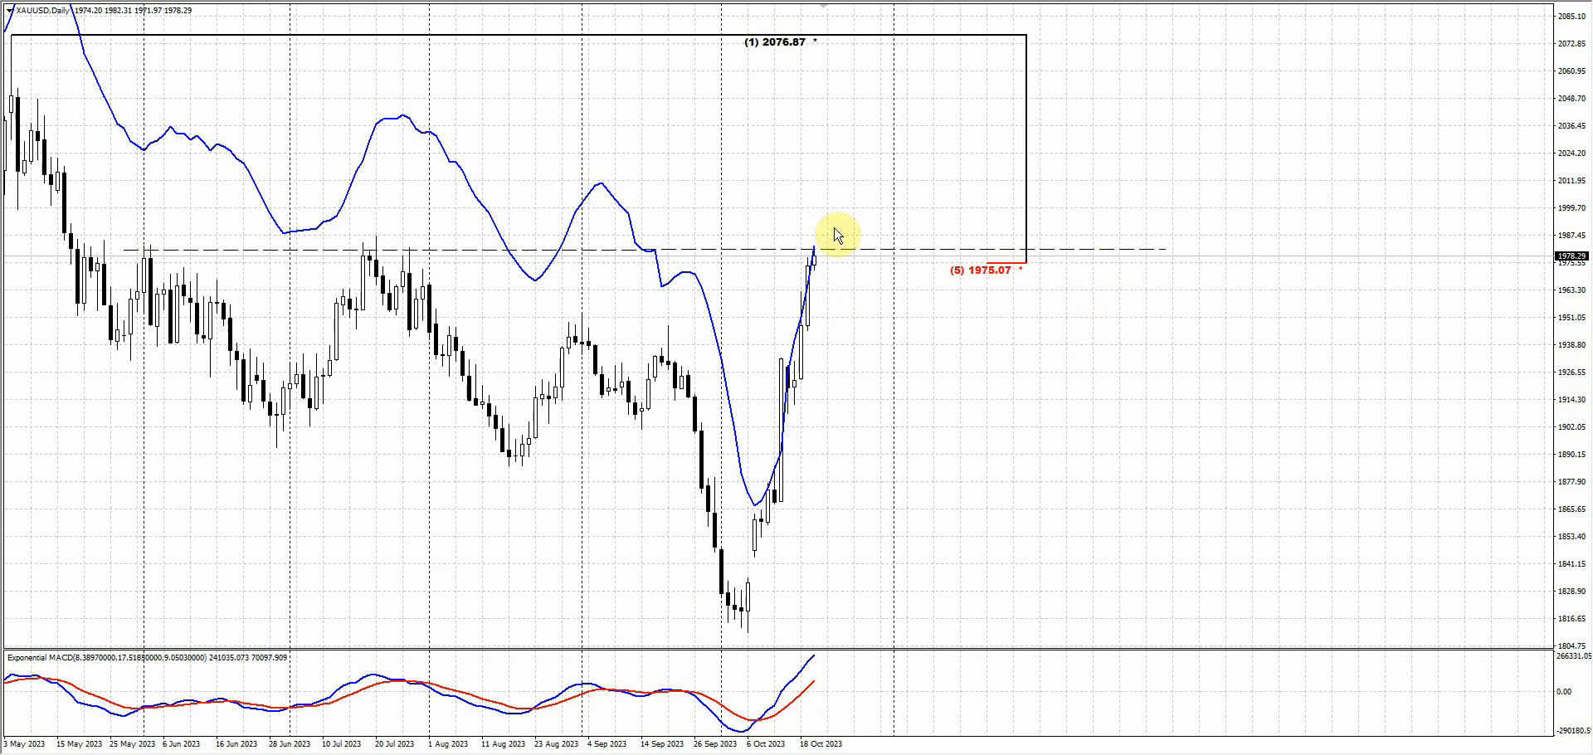
mouse_move(1063, 312)
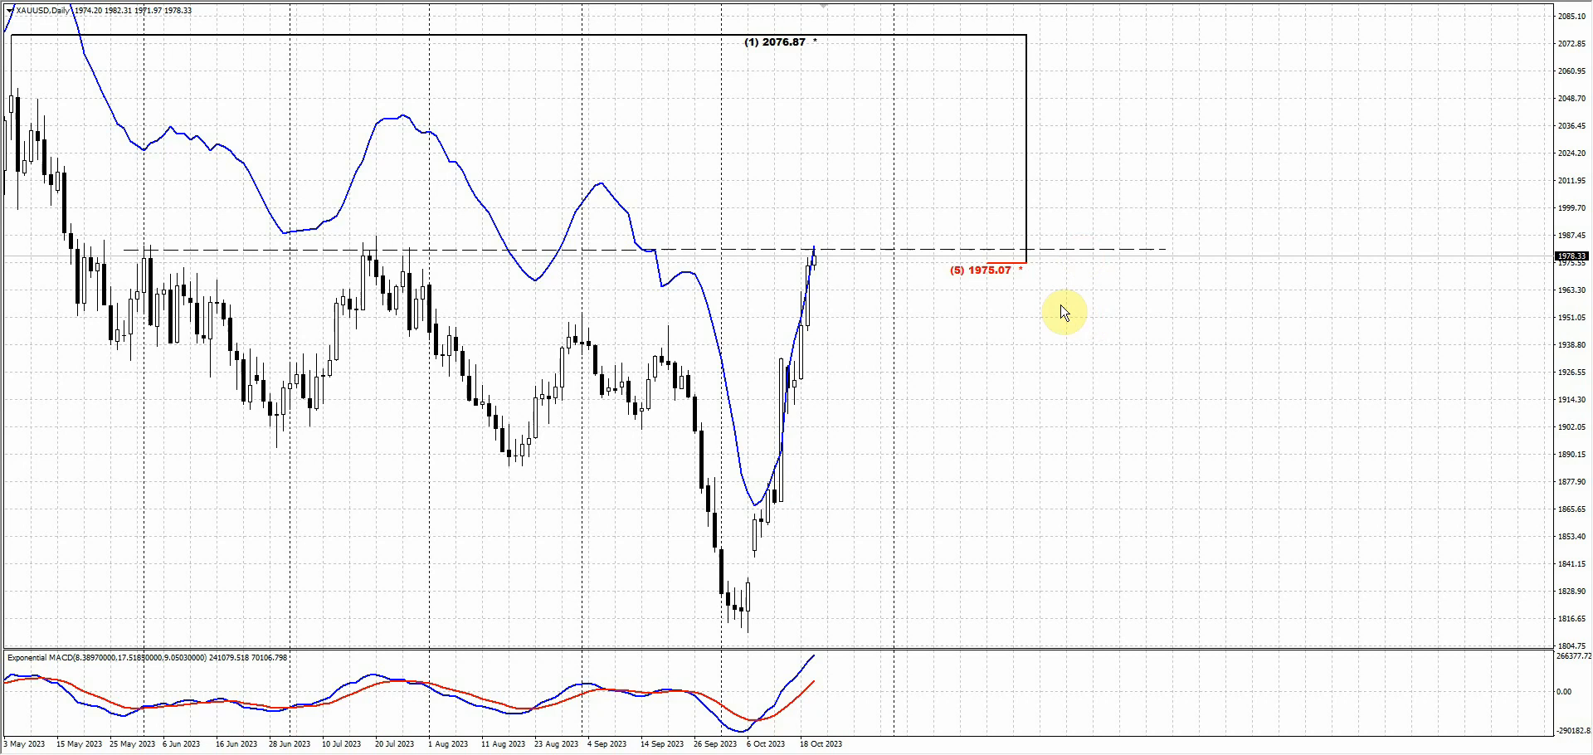
mouse_move(995, 248)
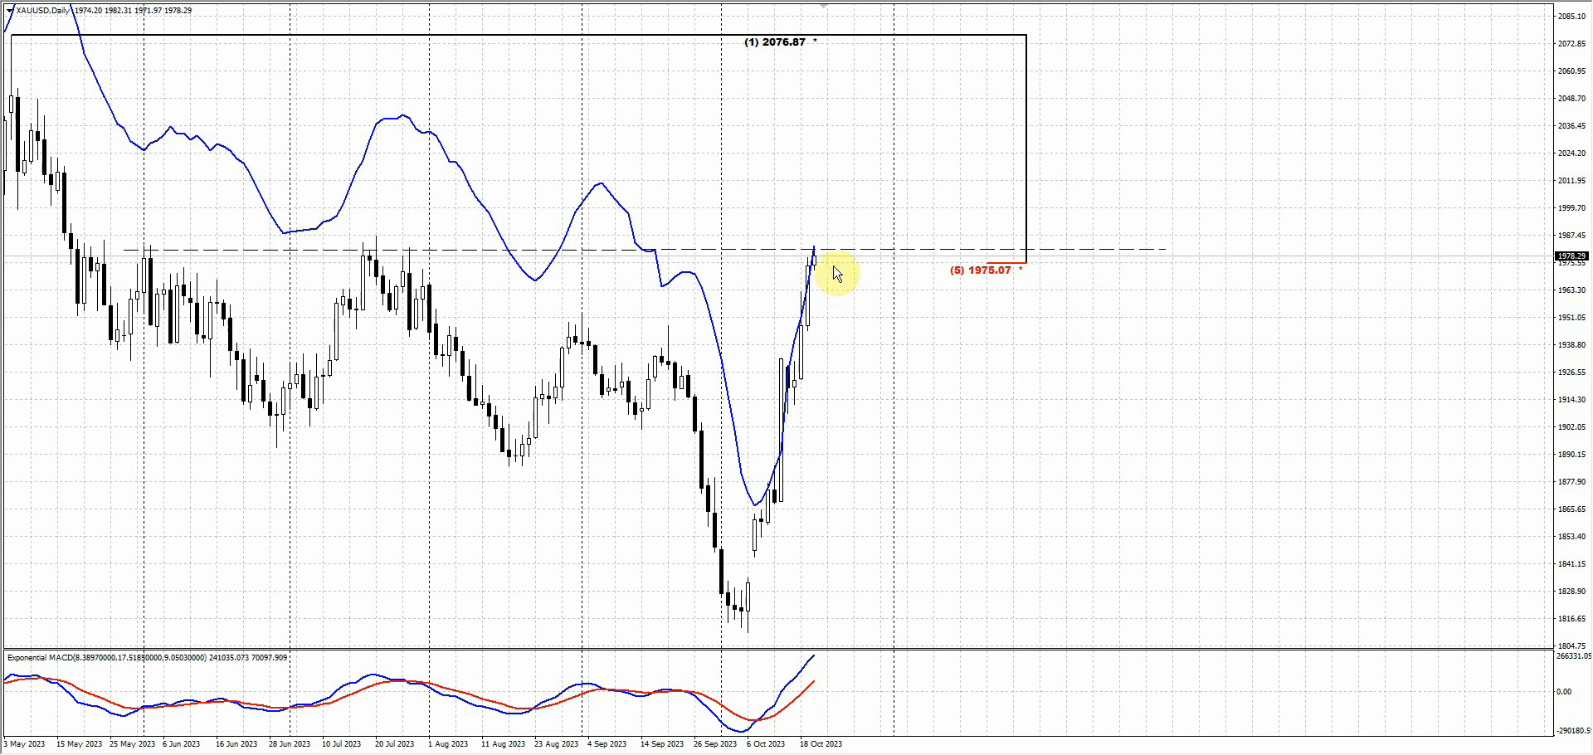
mouse_move(750, 729)
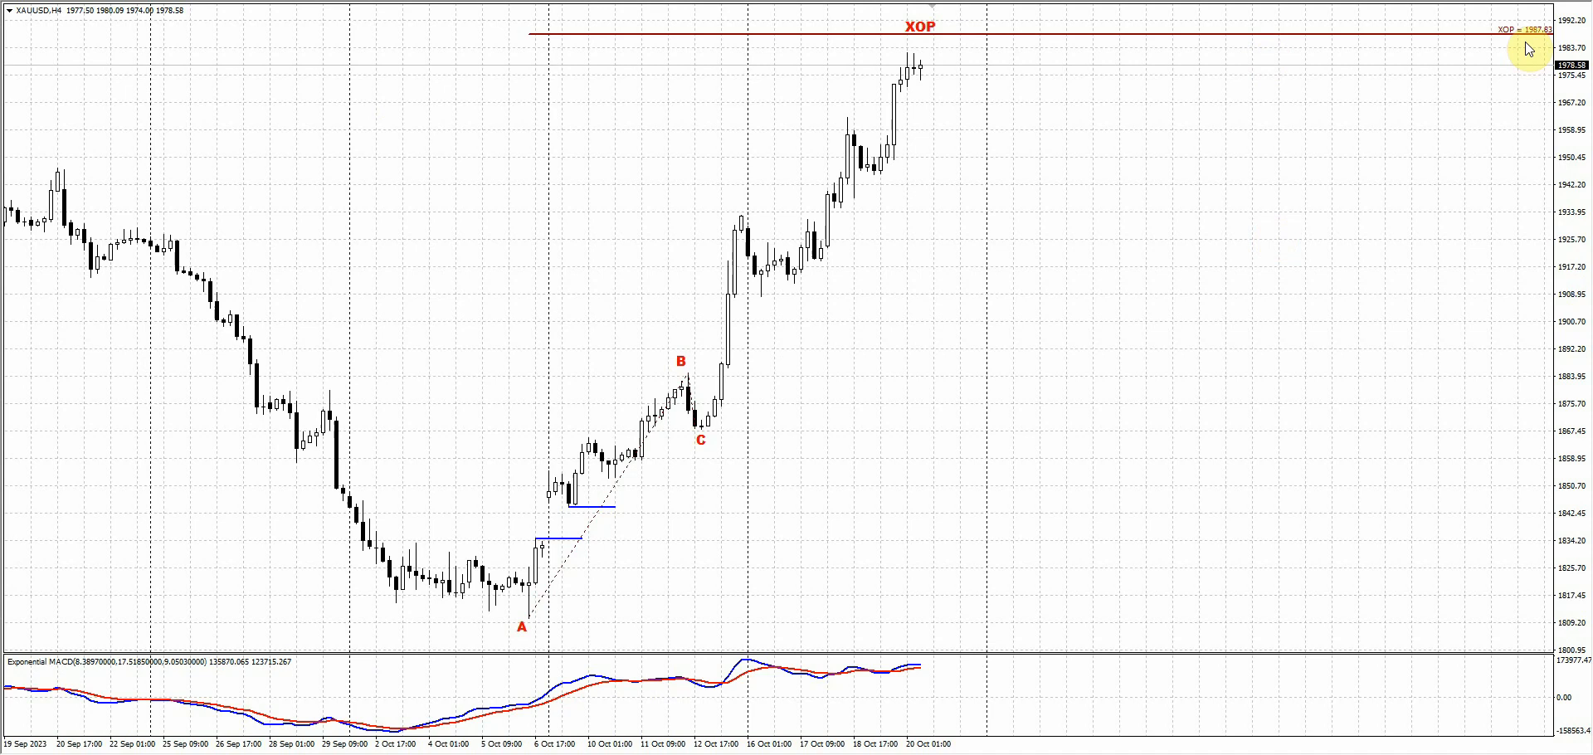
mouse_move(1151, 74)
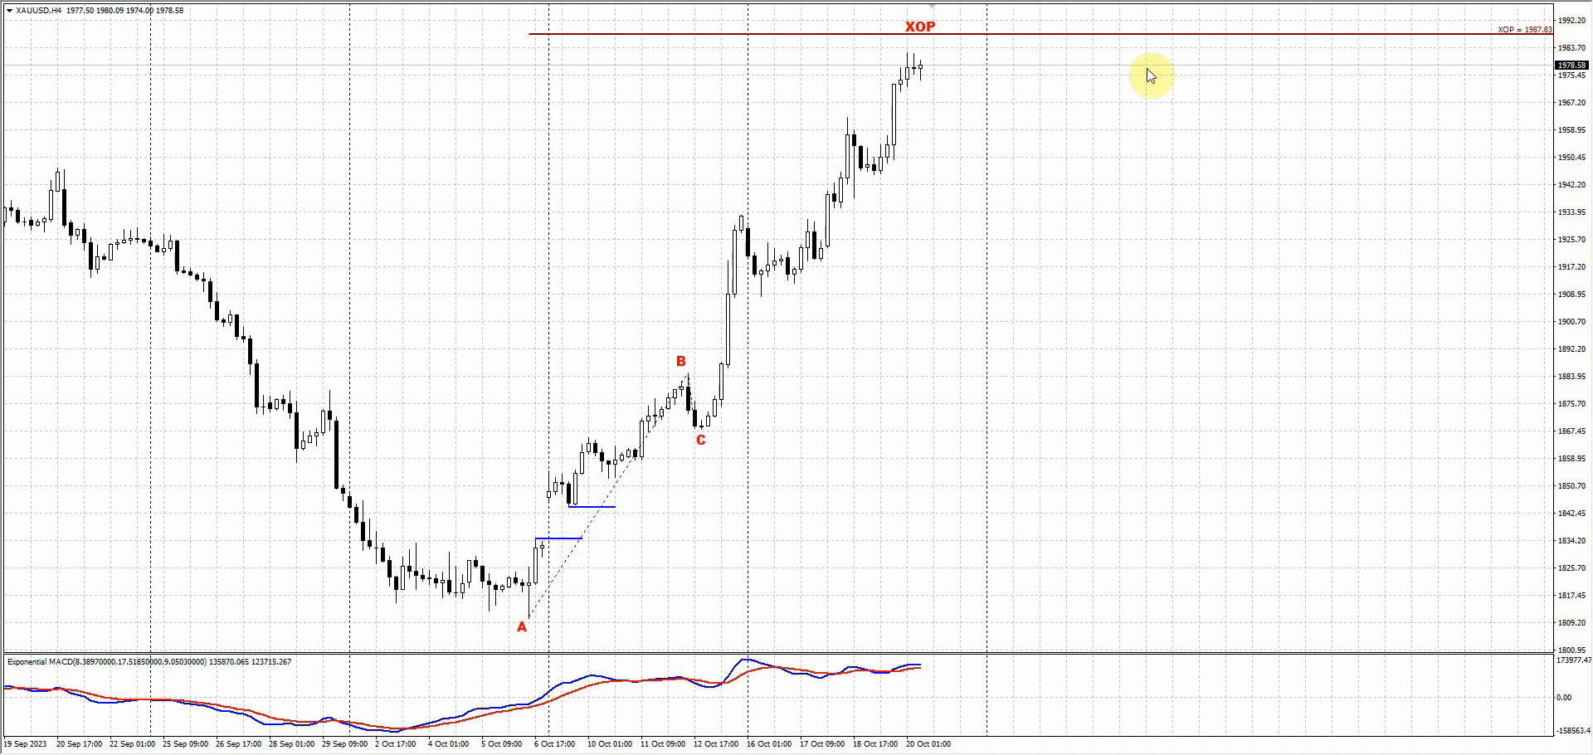
mouse_move(1075, 3)
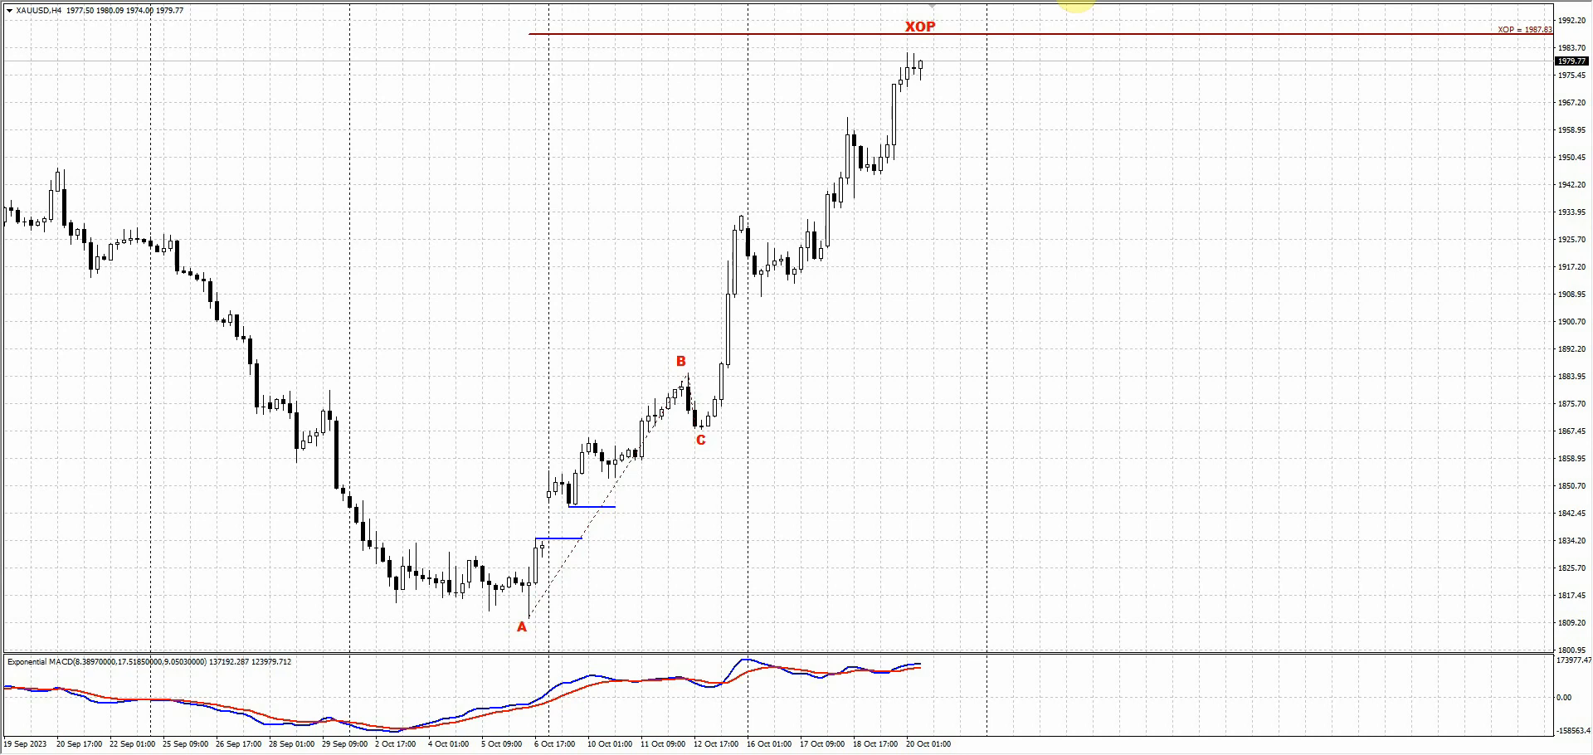
mouse_move(1009, 161)
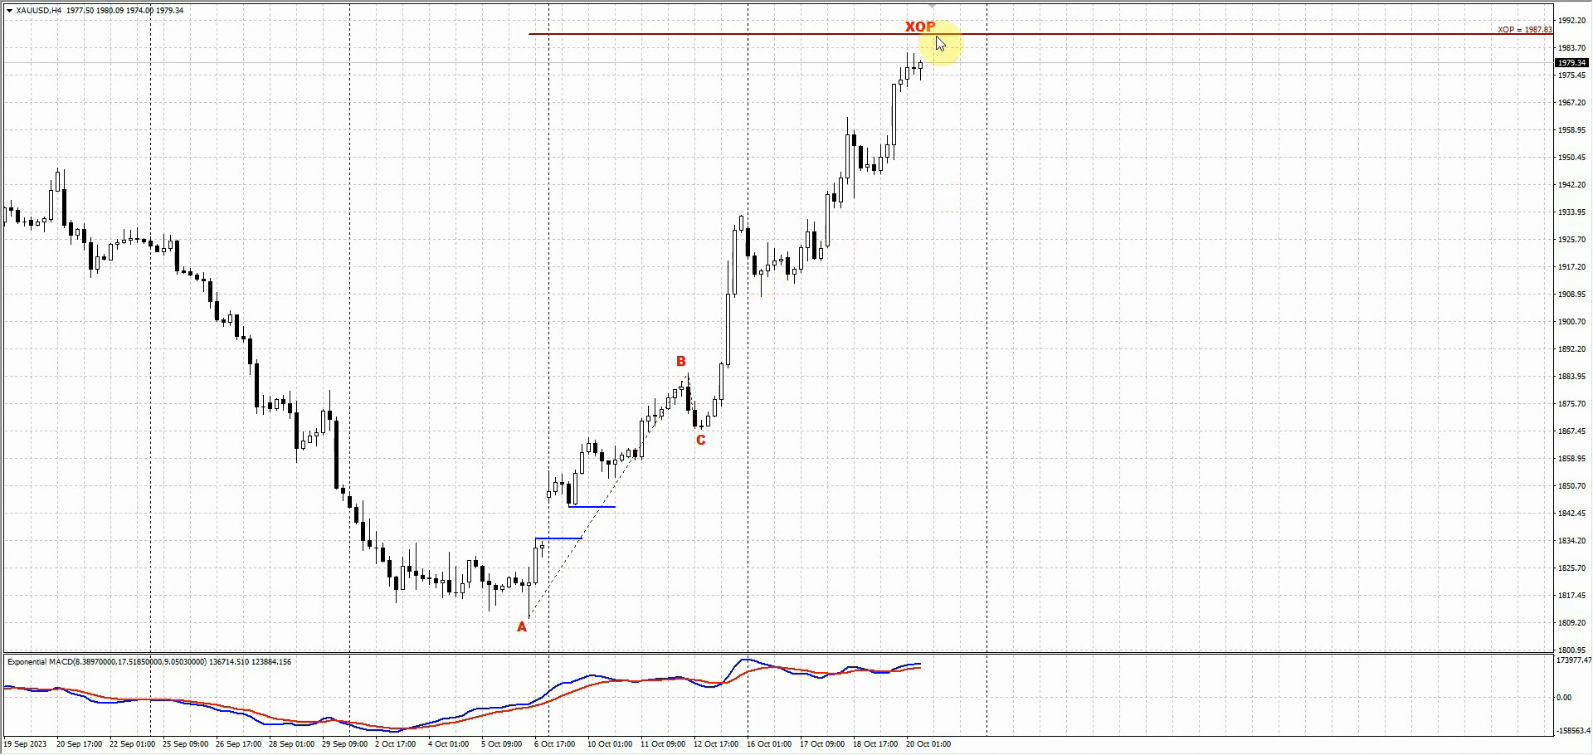
mouse_move(858, 189)
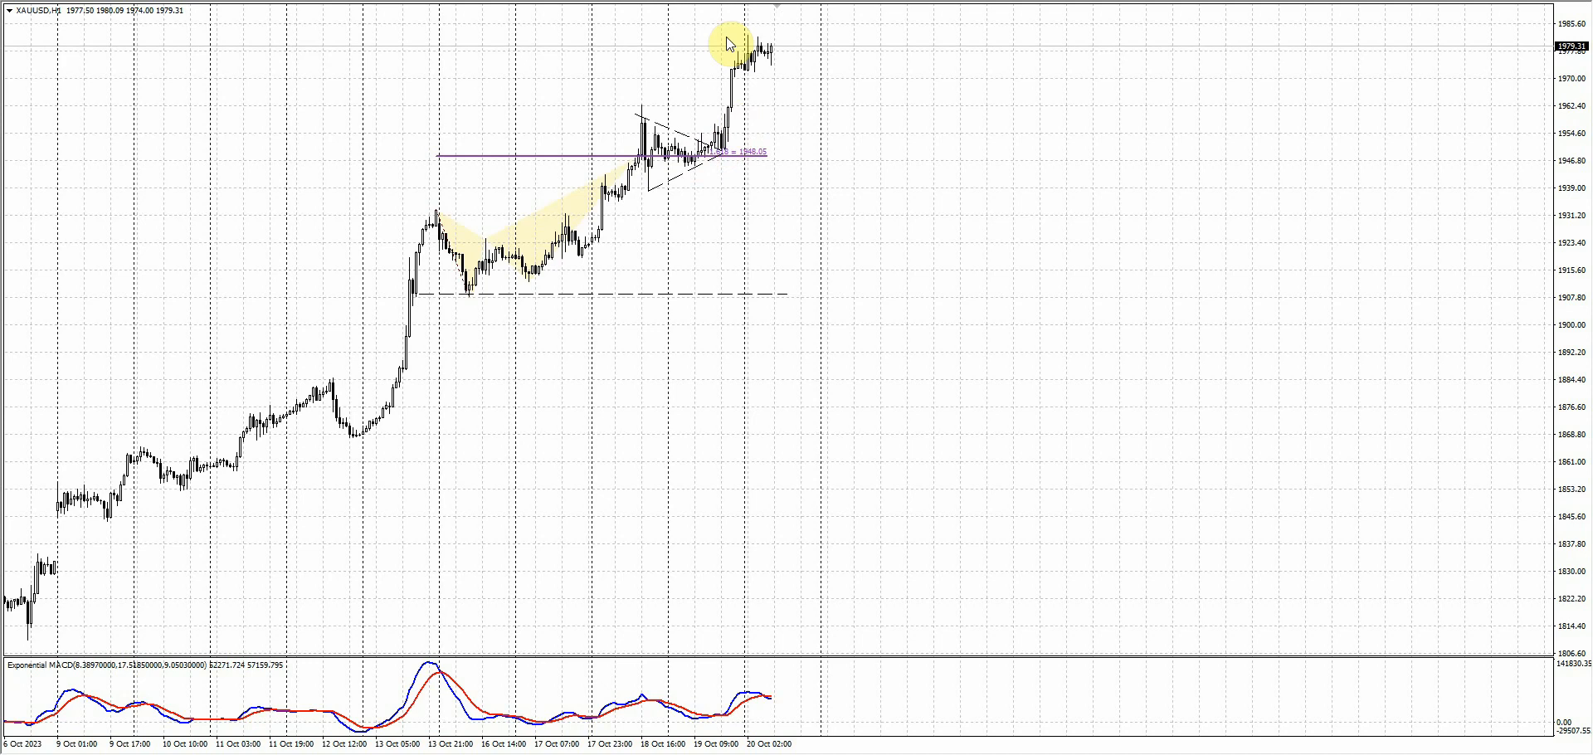
mouse_move(873, 83)
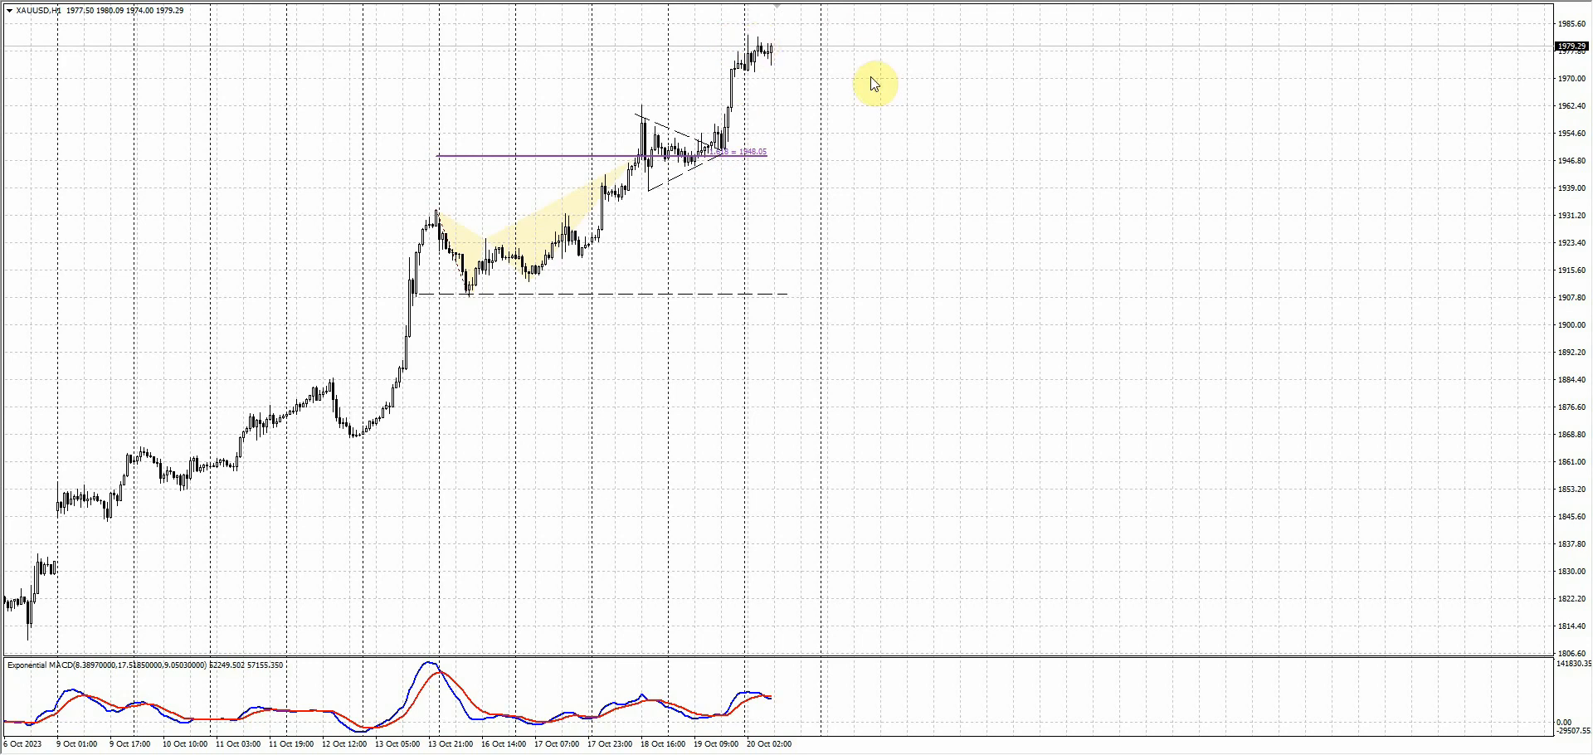
mouse_move(913, 214)
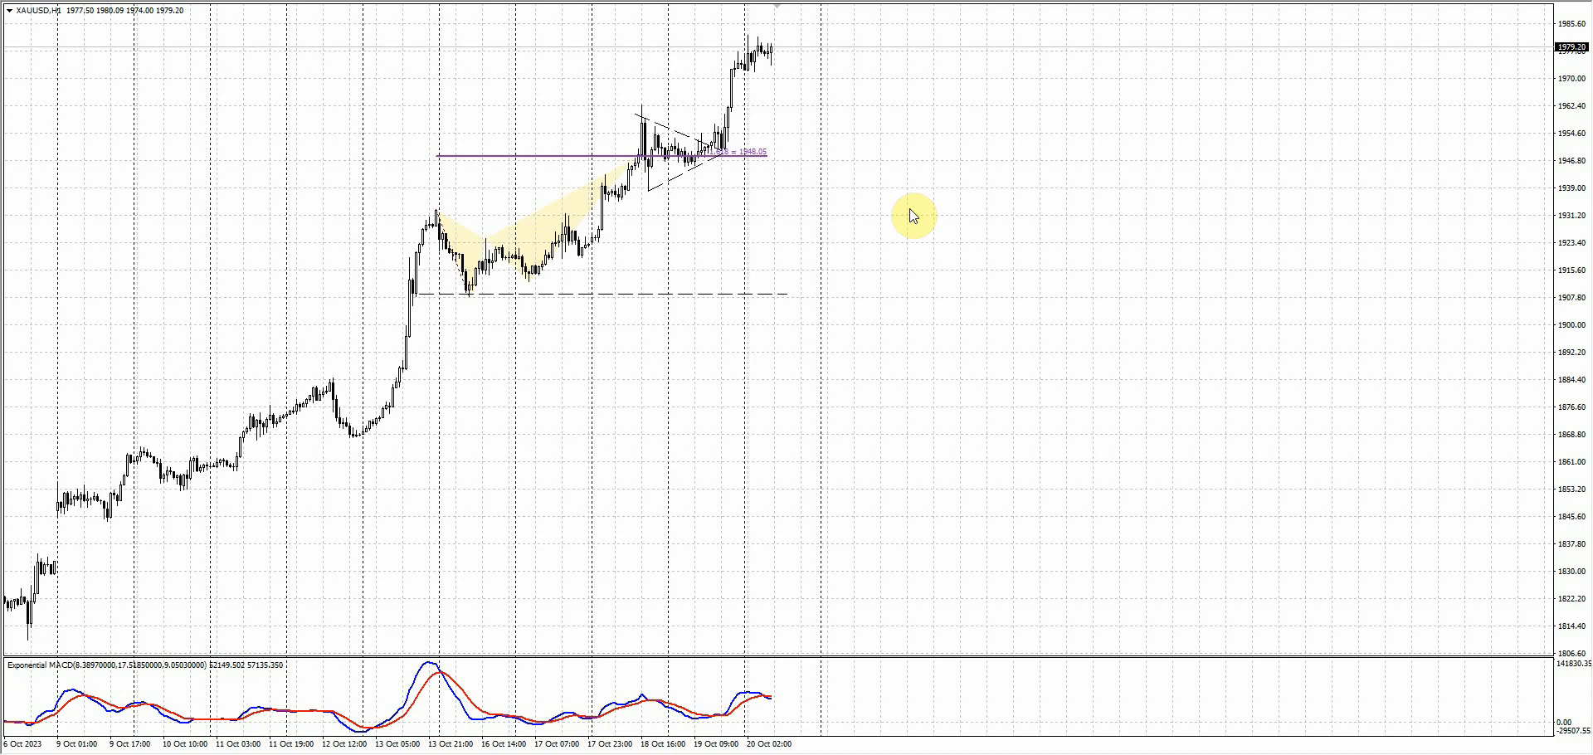
mouse_move(981, 295)
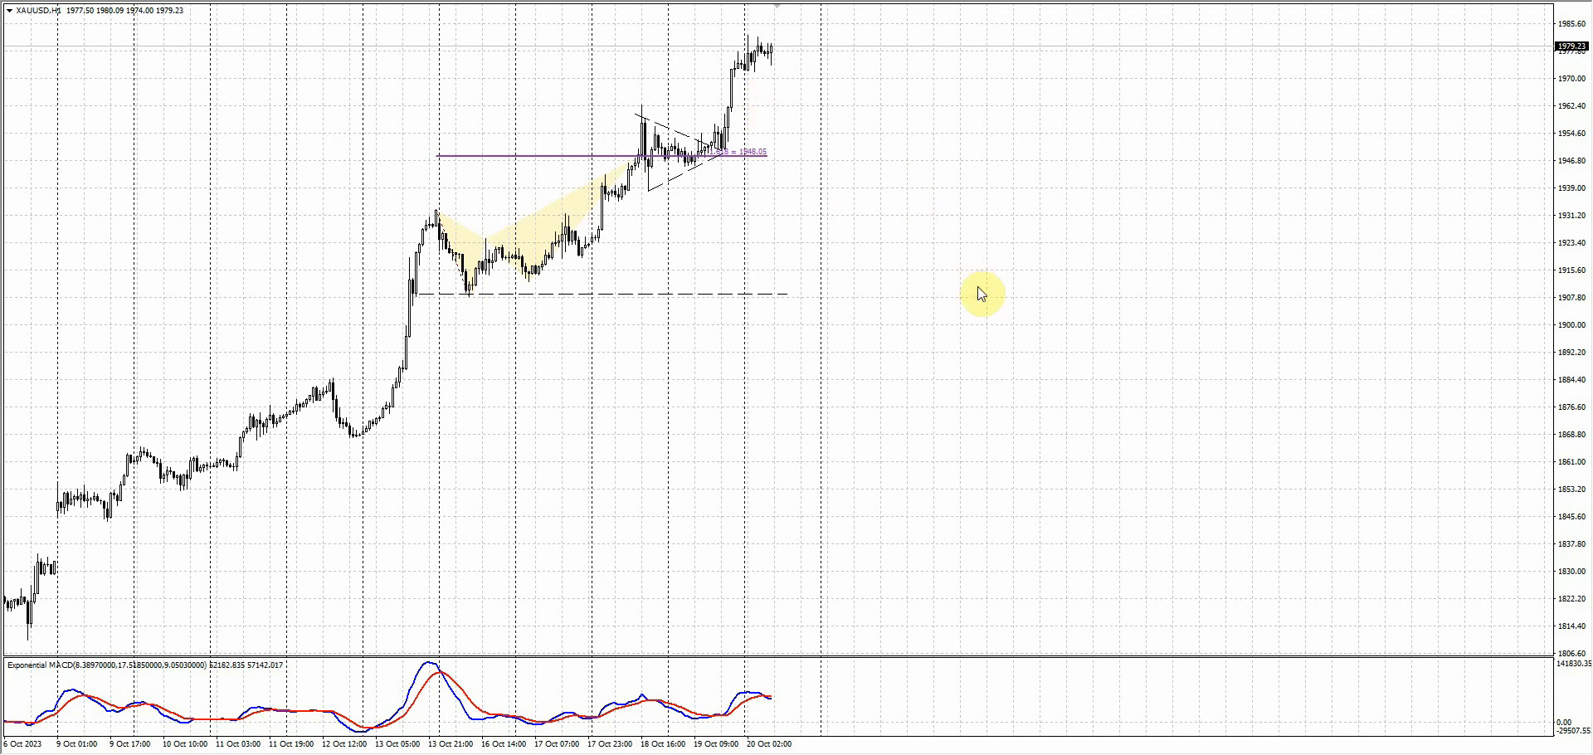
mouse_move(1006, 292)
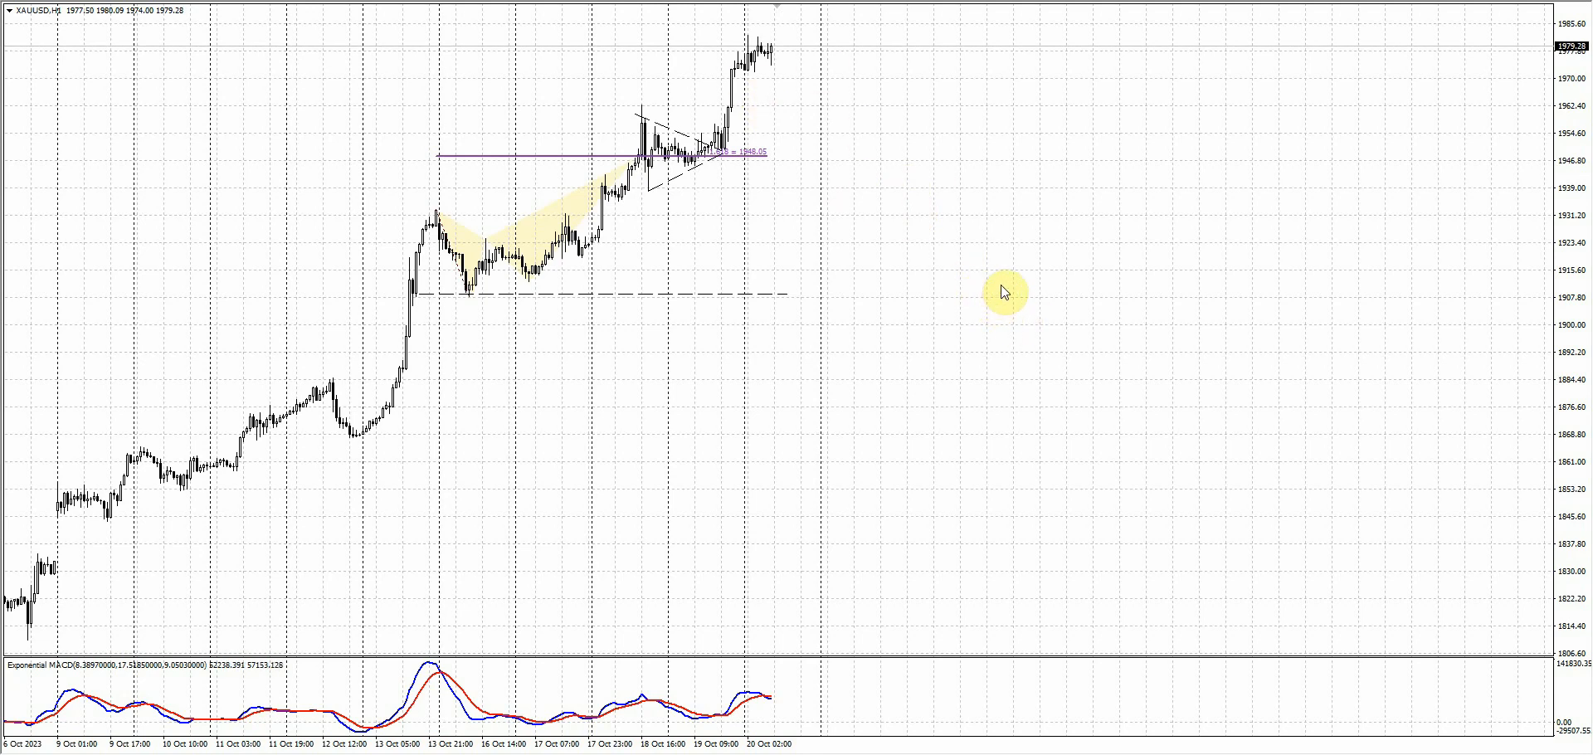
mouse_move(651, 217)
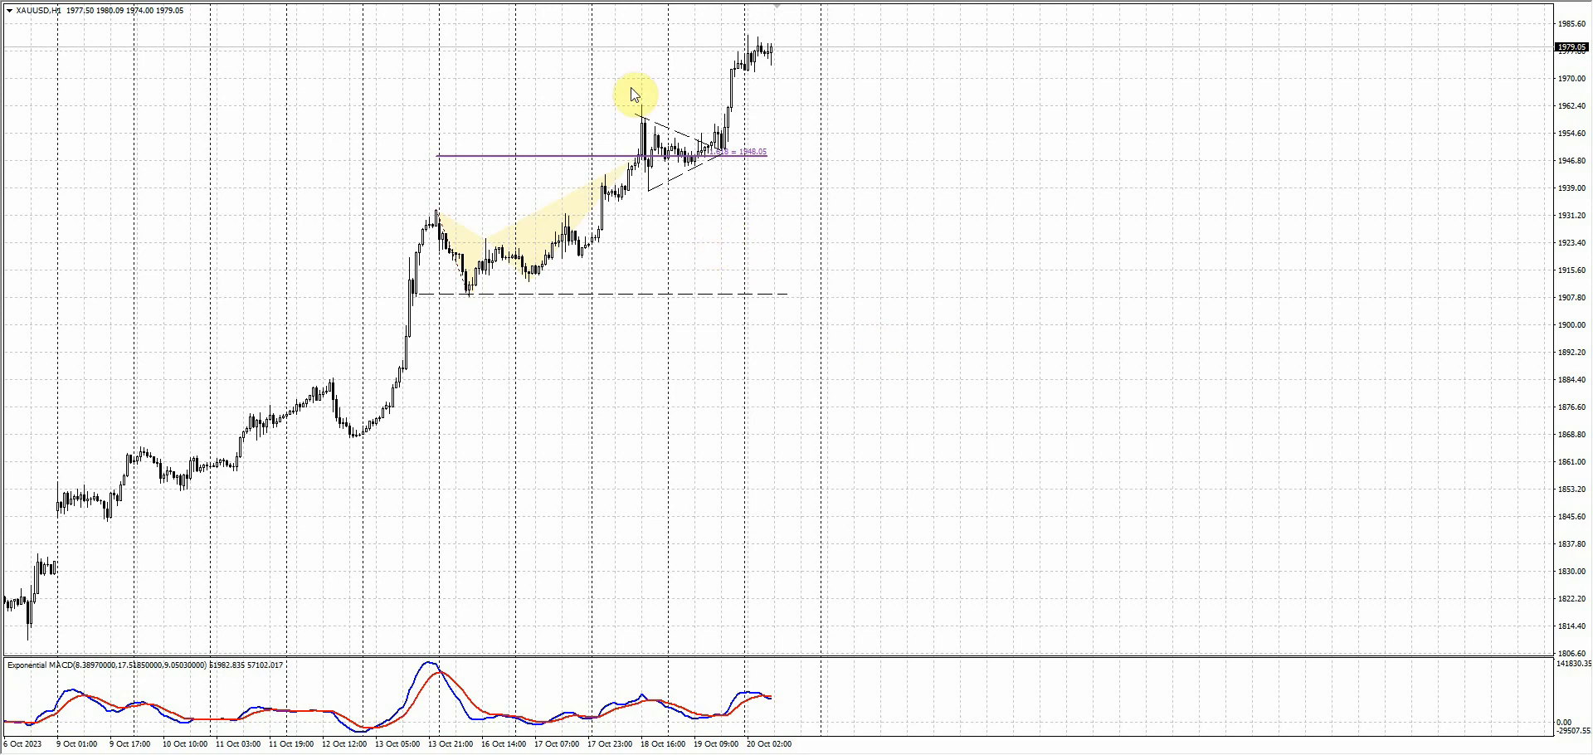
mouse_move(796, 243)
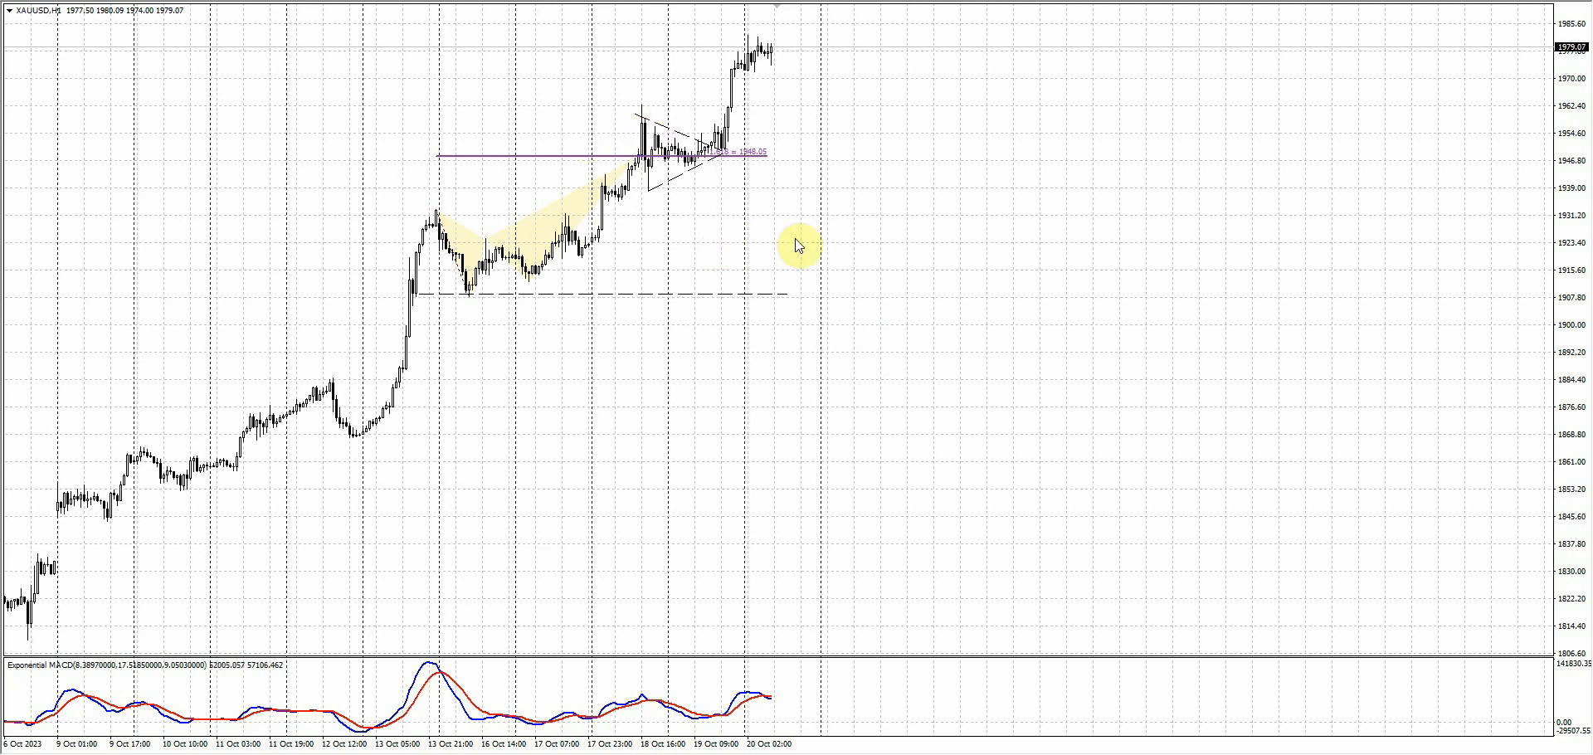
mouse_move(826, 262)
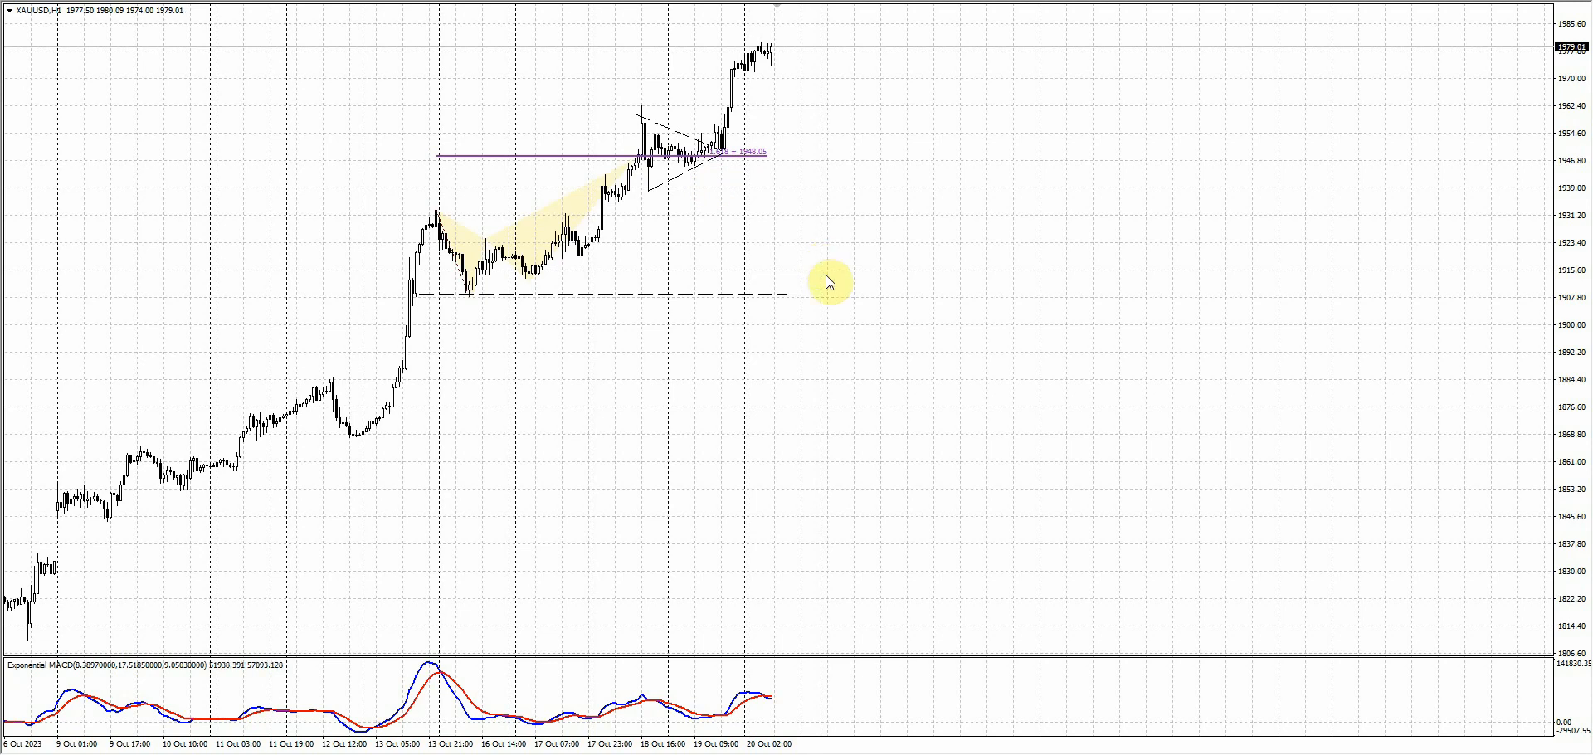
mouse_move(1008, 524)
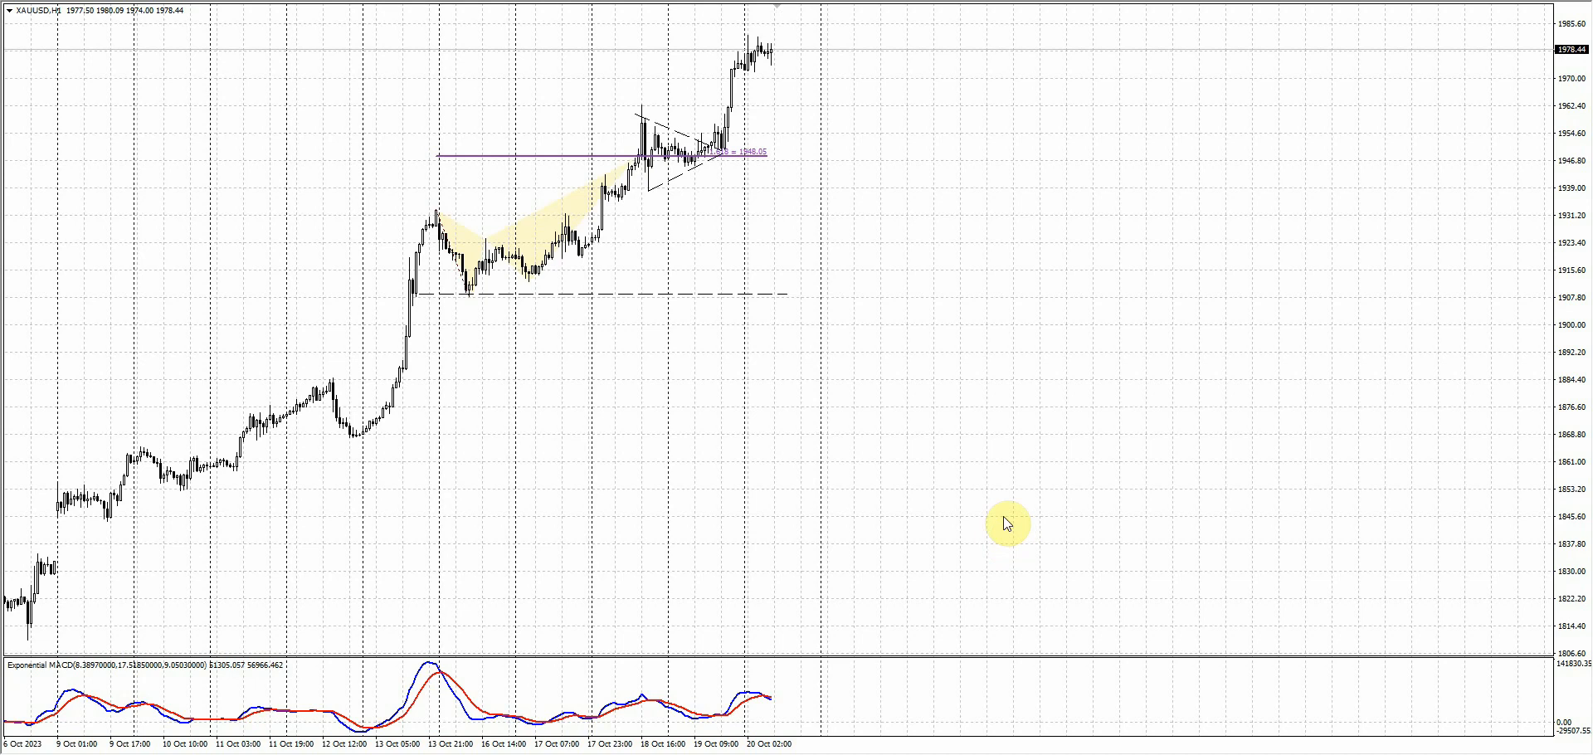
mouse_move(987, 505)
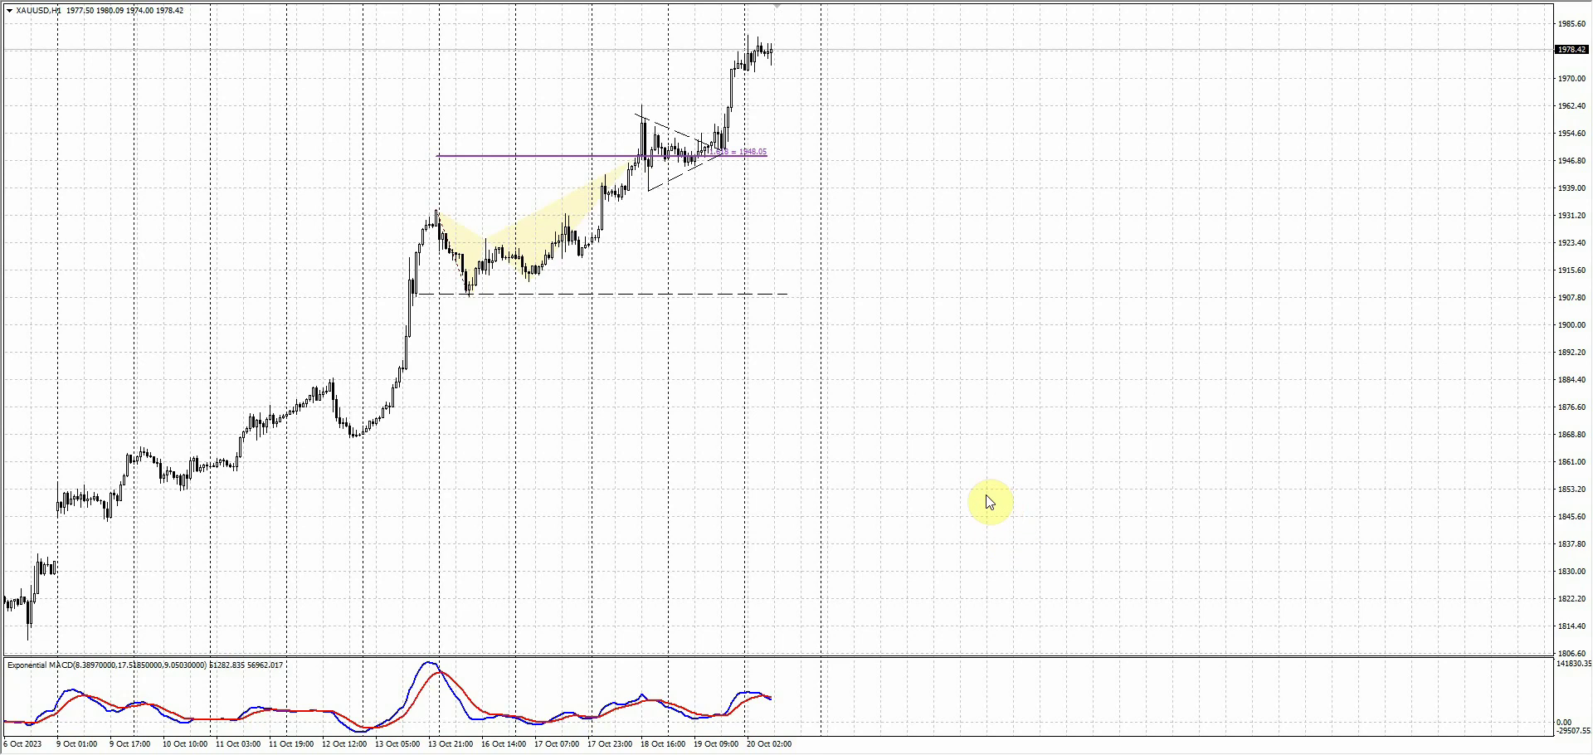